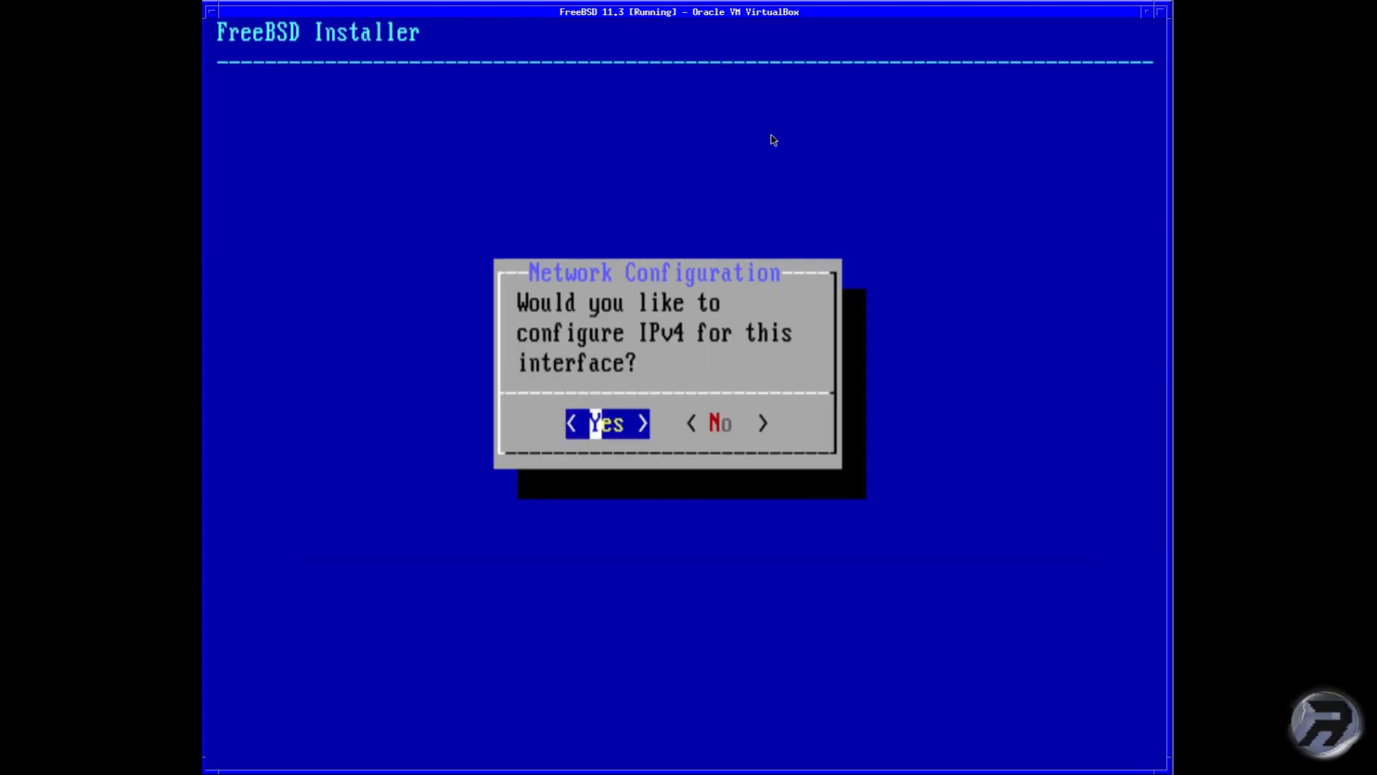
- Accept IPv4 configuration and add 8.8.8.8 as DNS #2 alongside 192.168.1.1 in Resolver Configuration
left_click(607, 423)
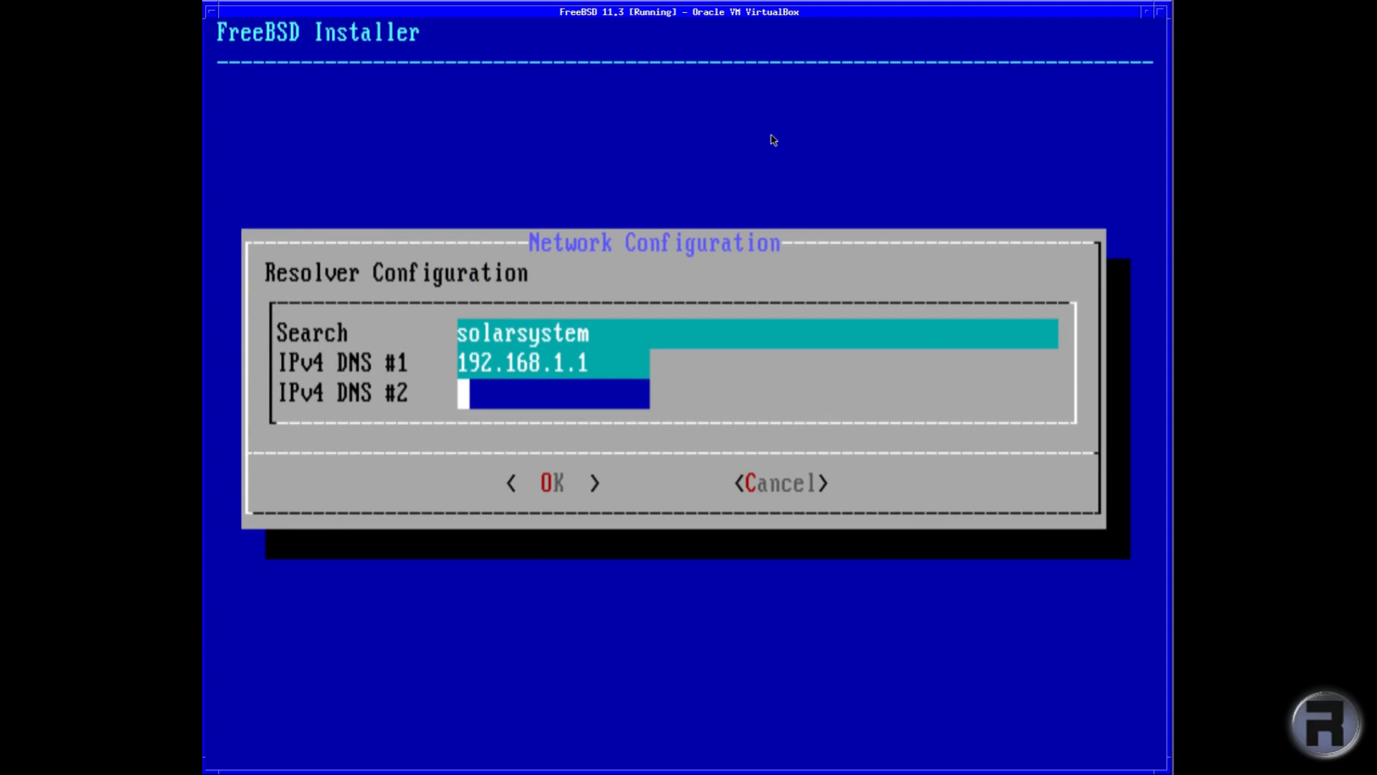
type("8.")
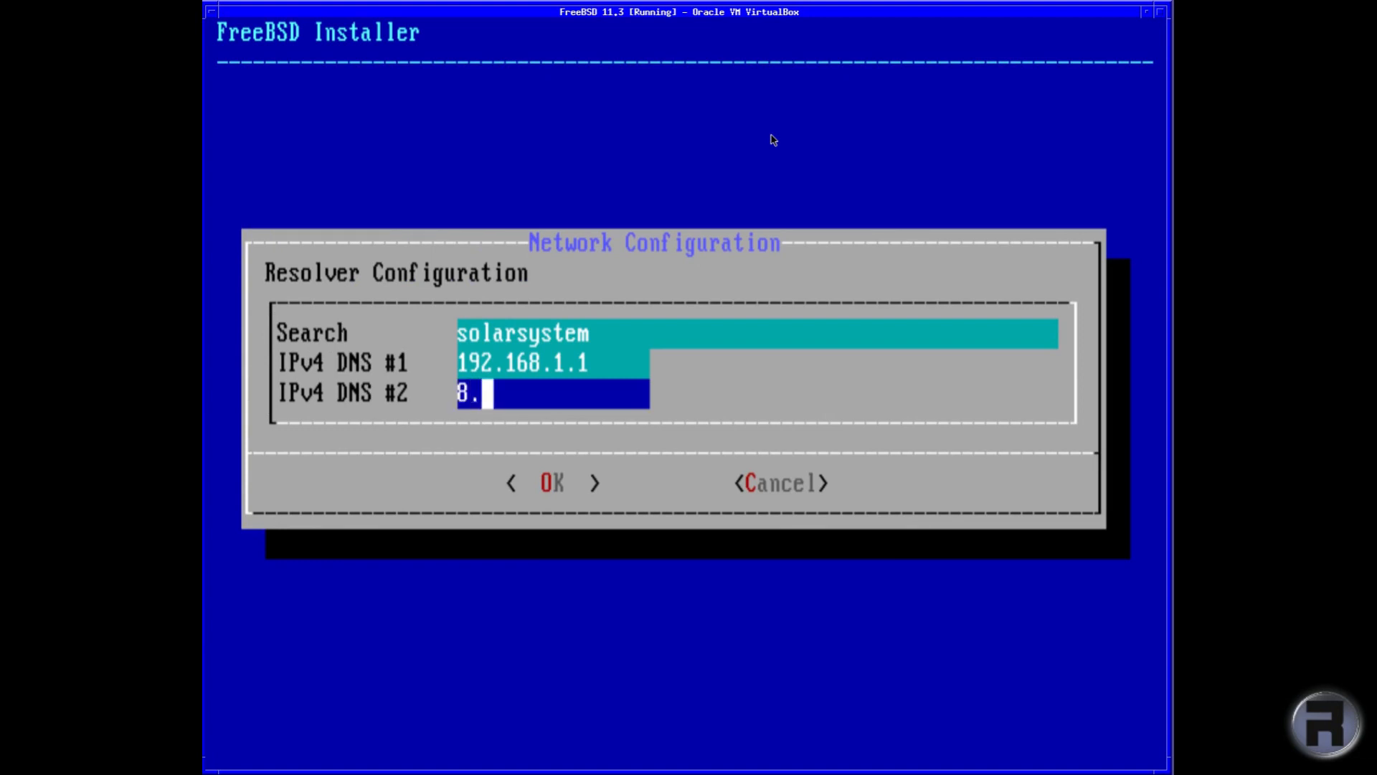
type("8.8.8")
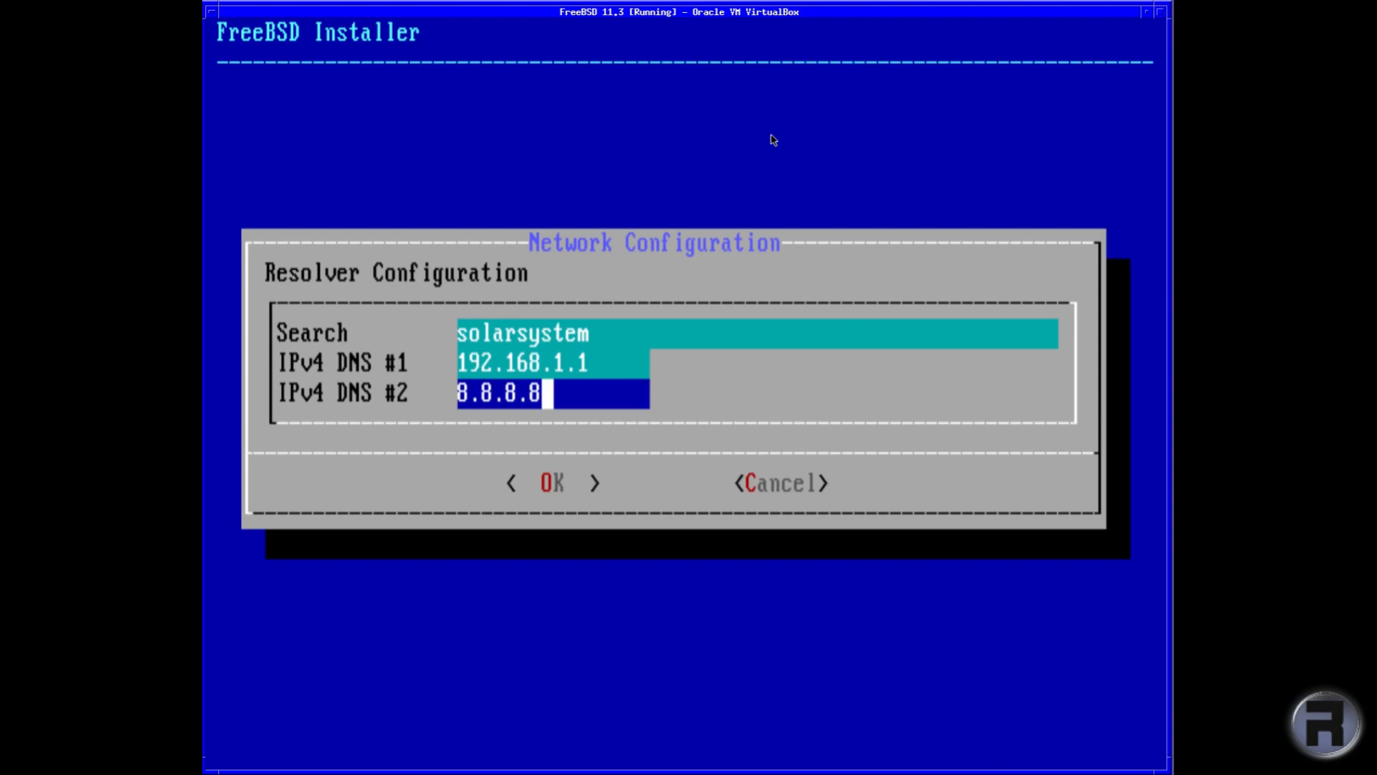
left_click(551, 483)
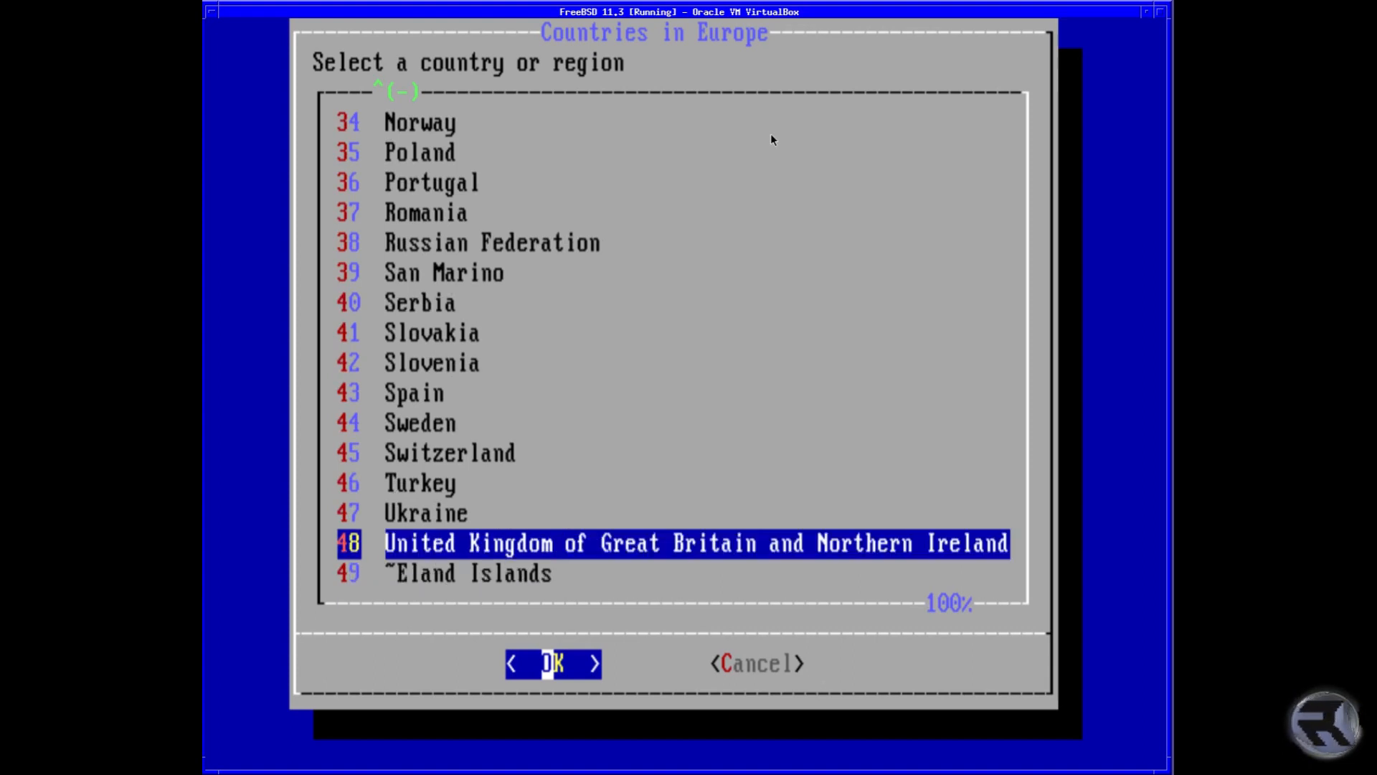
- Choose United Kingdom, accept the BST abbreviation and skip the Time & Date prompt
left_click(551, 663)
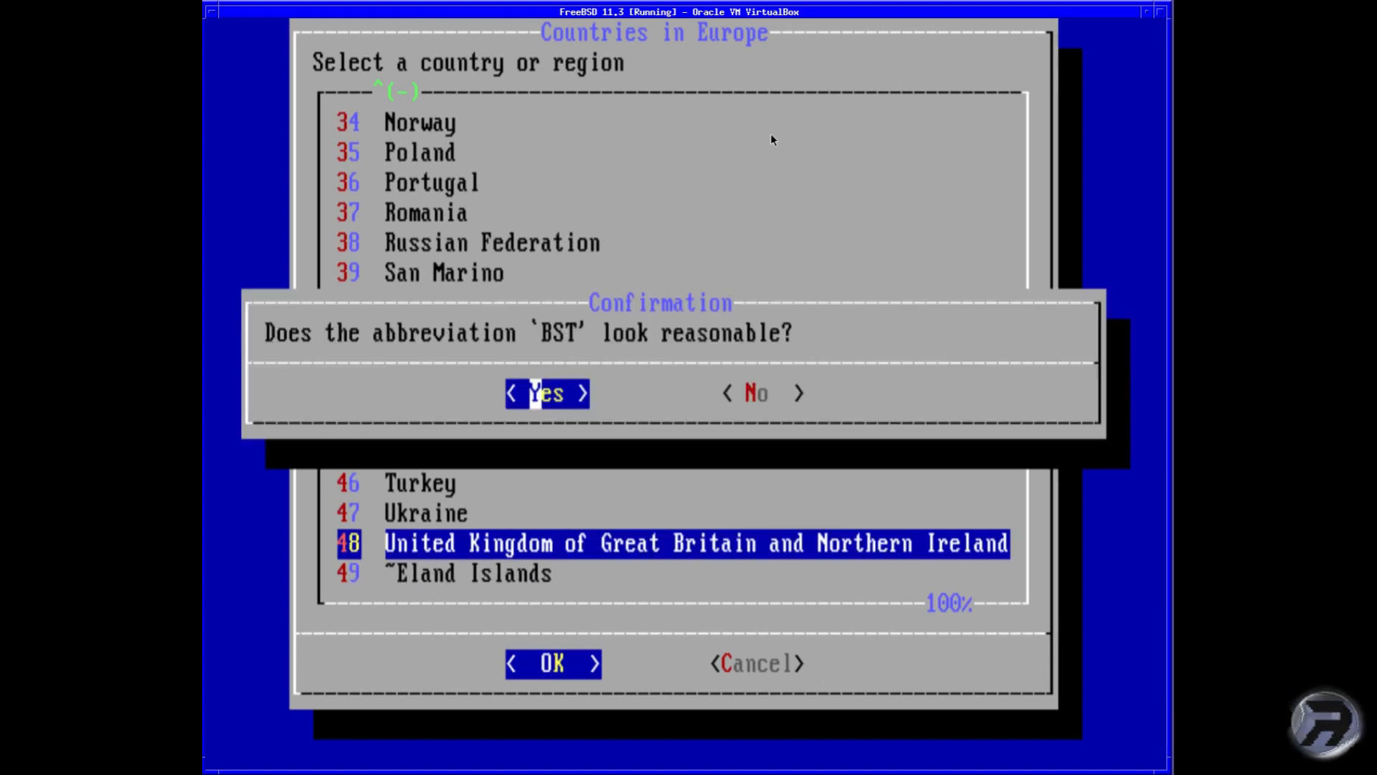
left_click(545, 393)
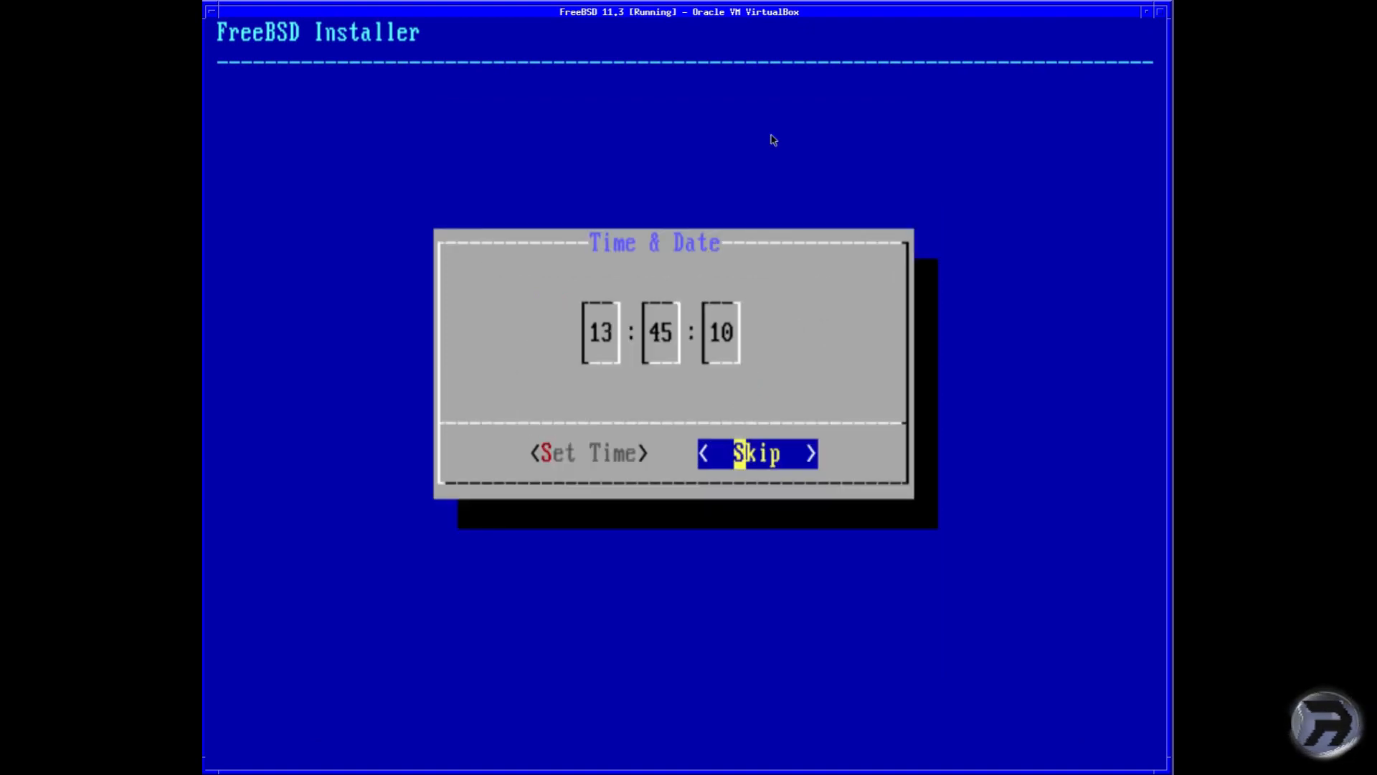
left_click(756, 453)
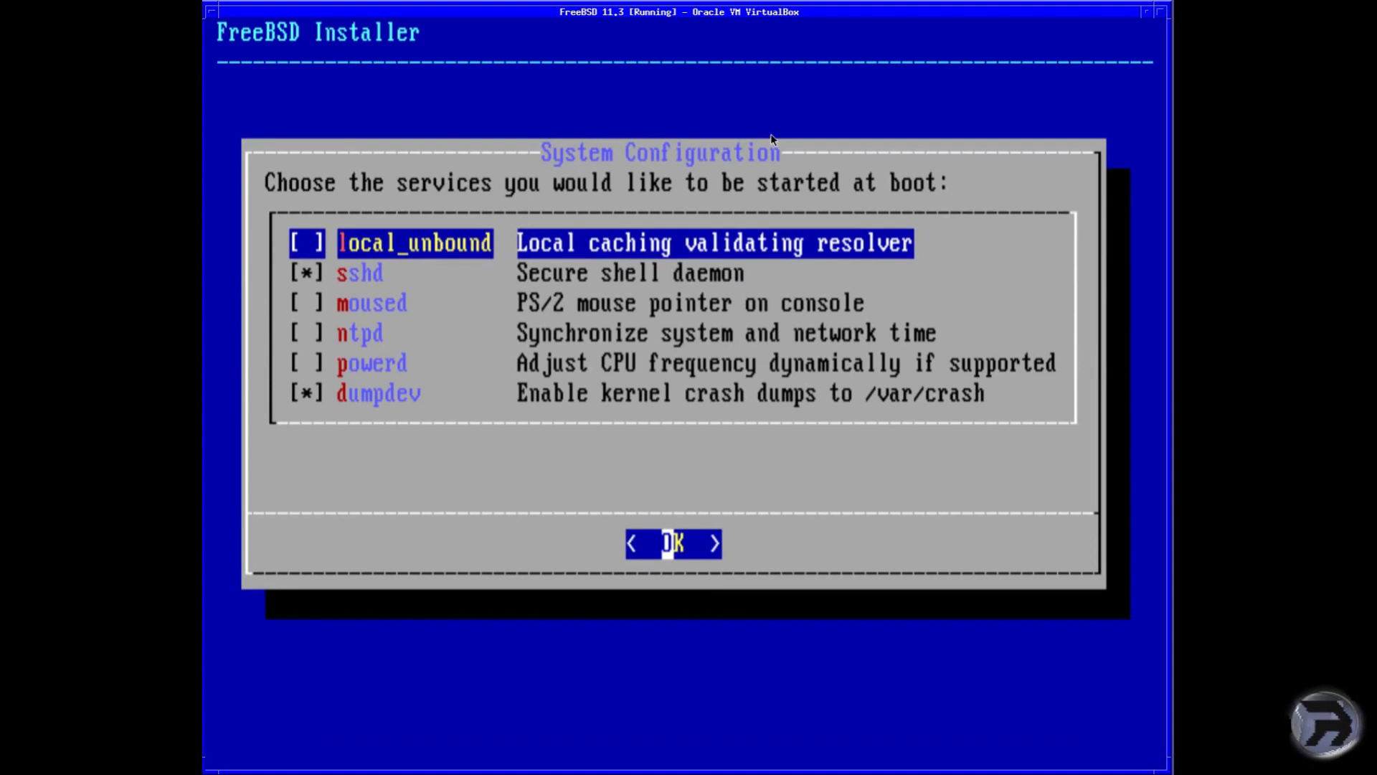
- Enable moused and ntpd alongside sshd, disable dumpdev, and confirm the boot services
key("space")
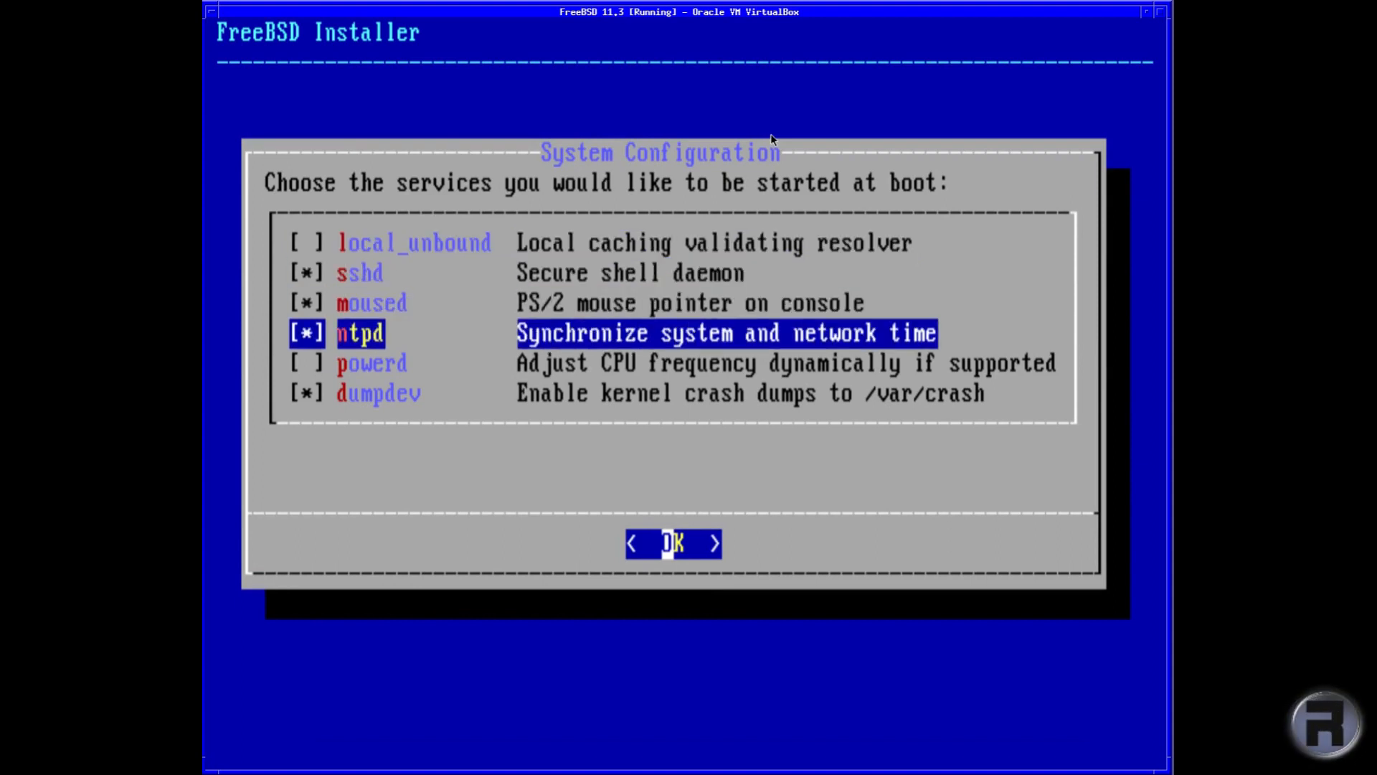
key("Down")
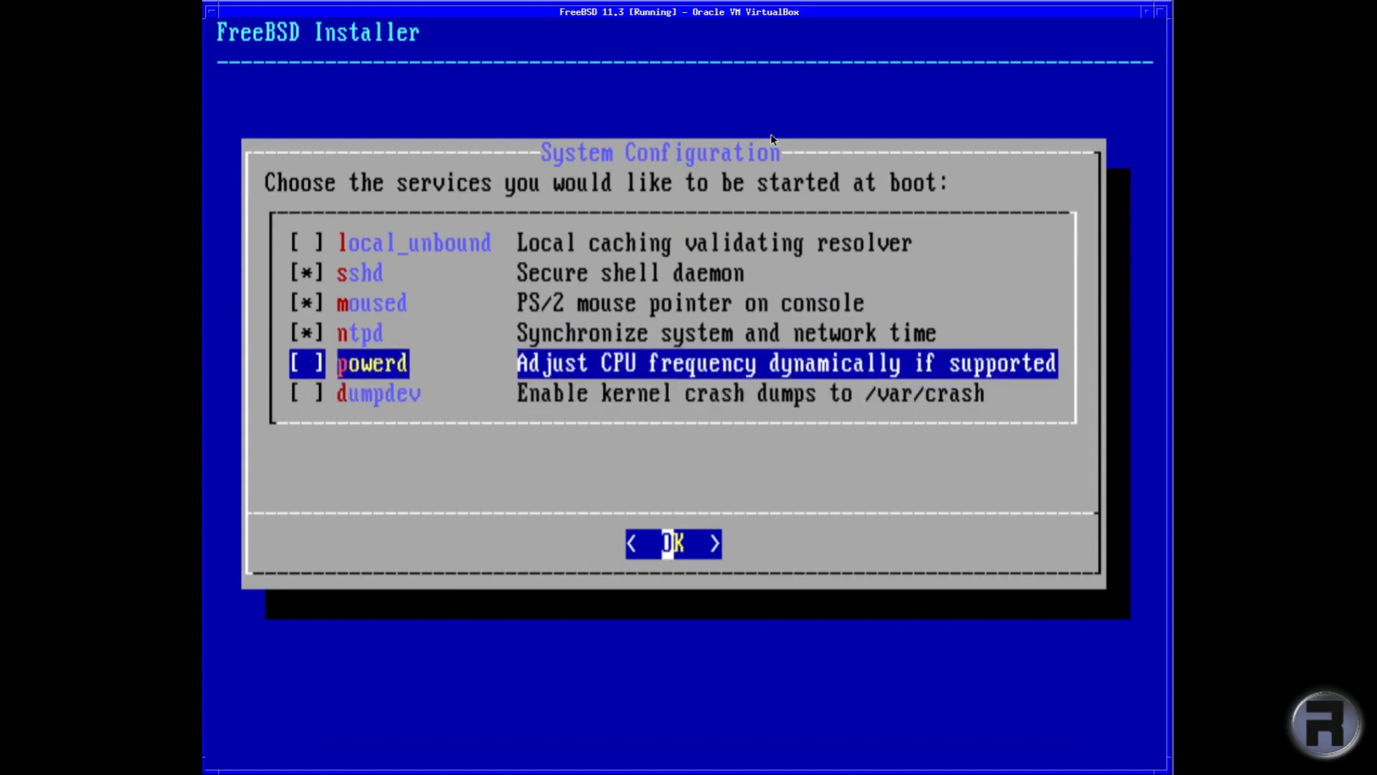
left_click(675, 542)
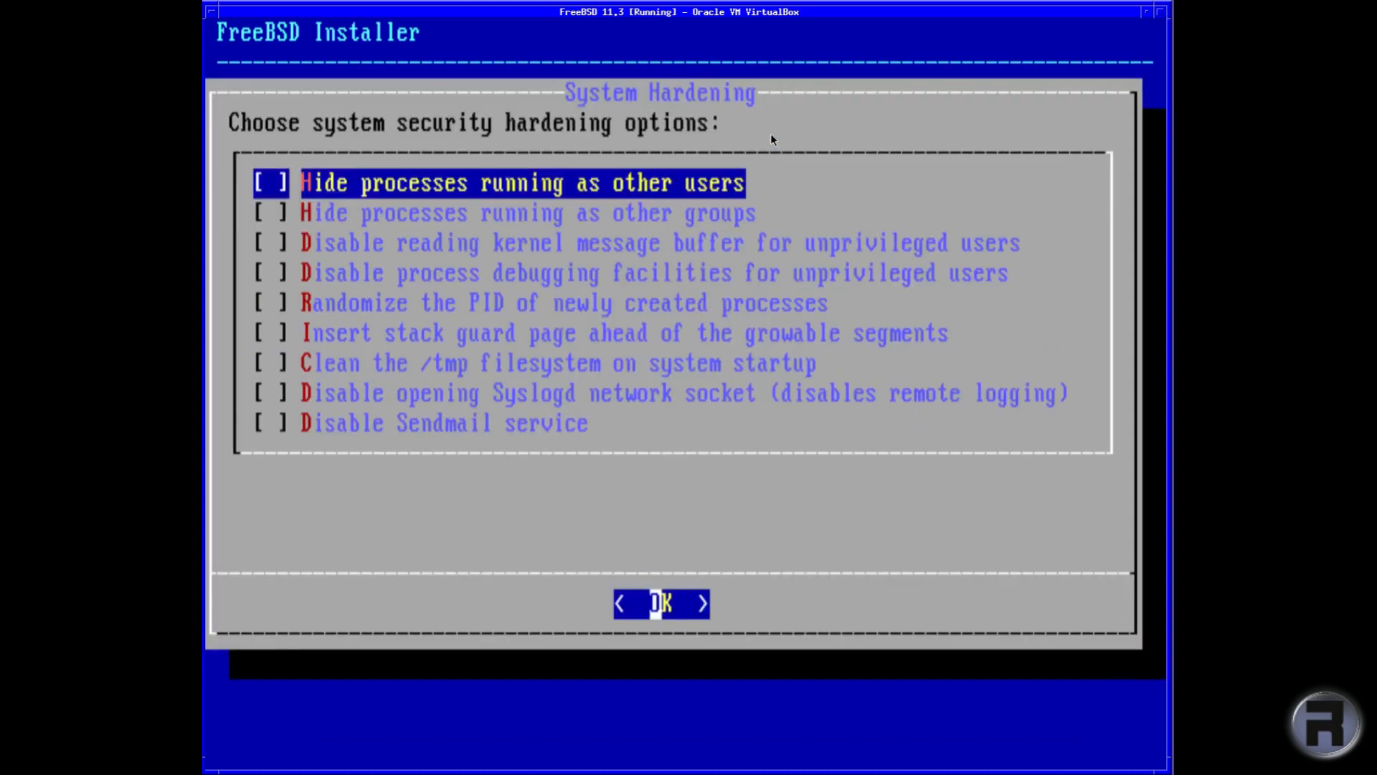
- Tick hide other users' and groups' processes, clean /tmp, disable Syslogd socket and disable Sendmail
key("Down")
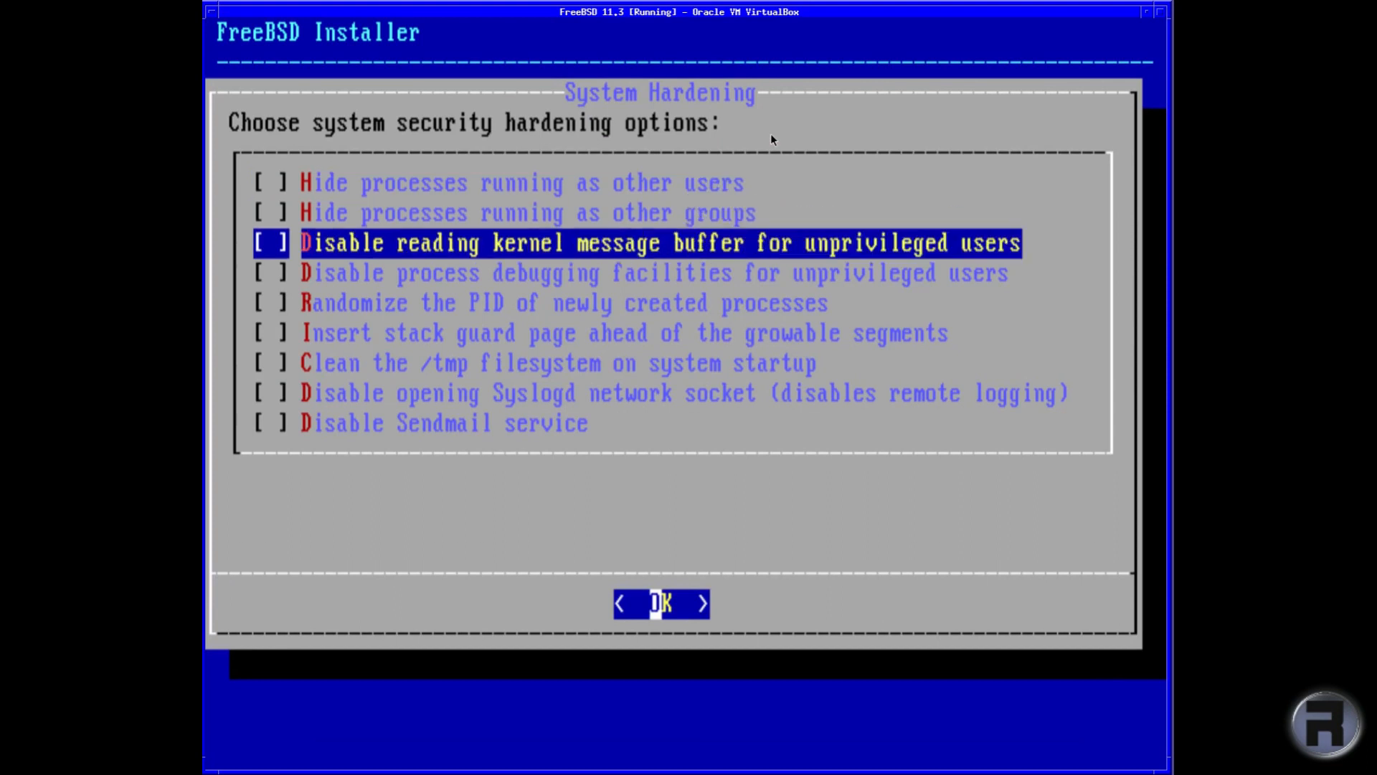
key("Down")
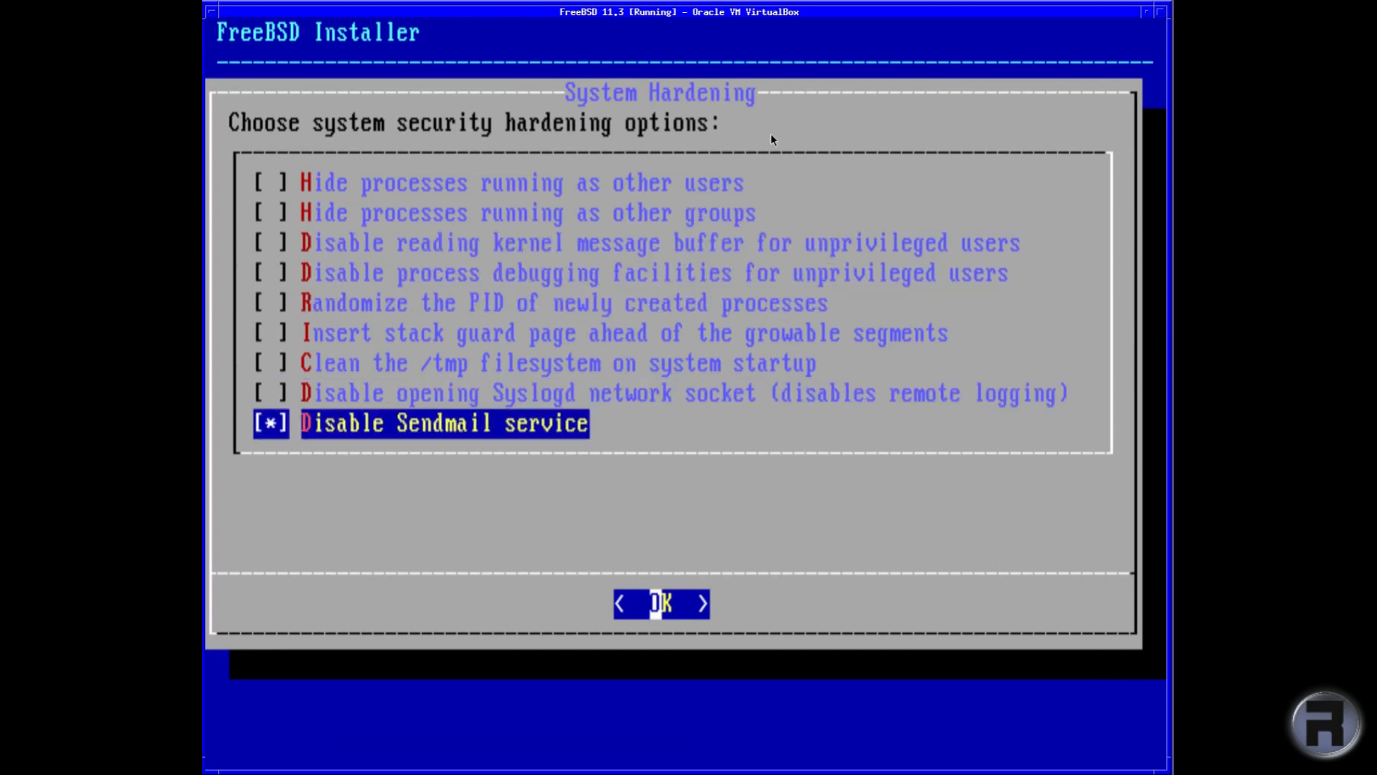
key("space")
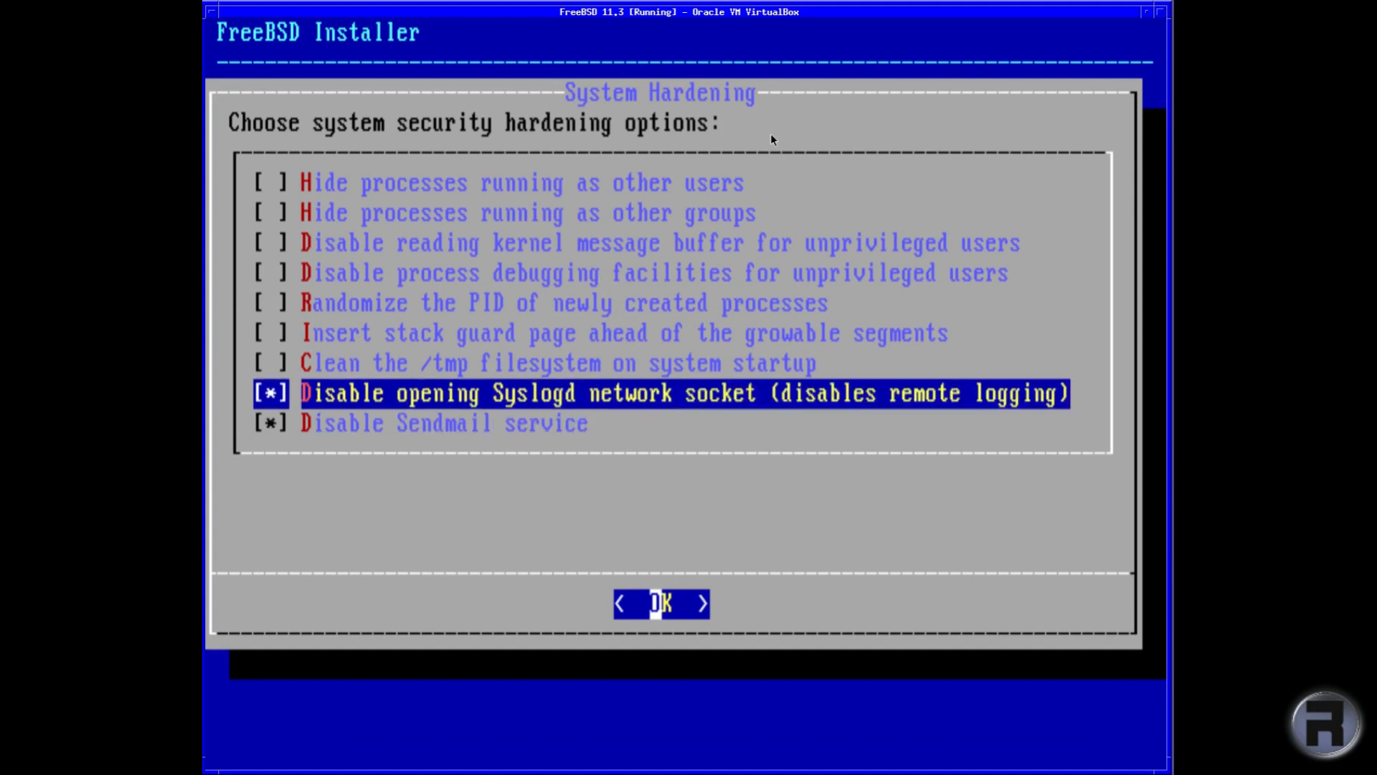
key("up")
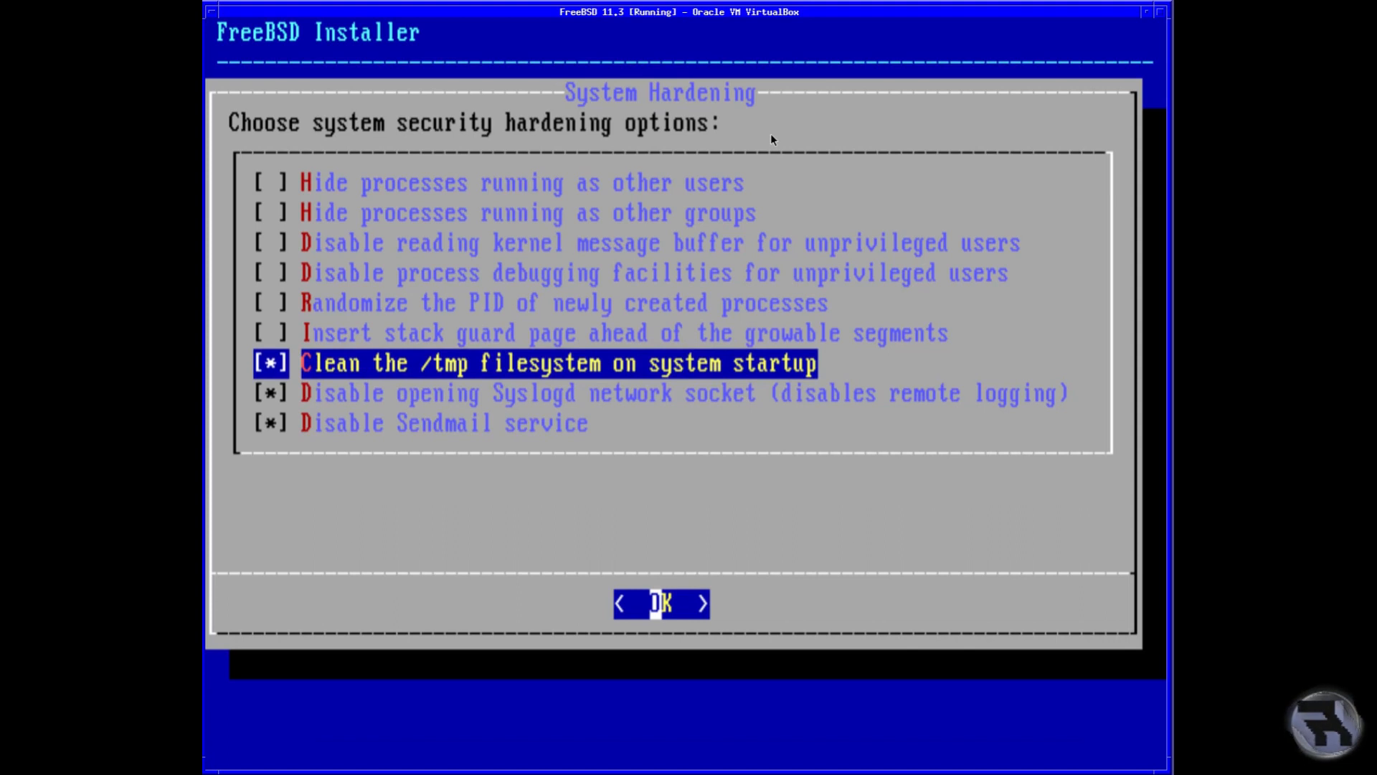
key("up")
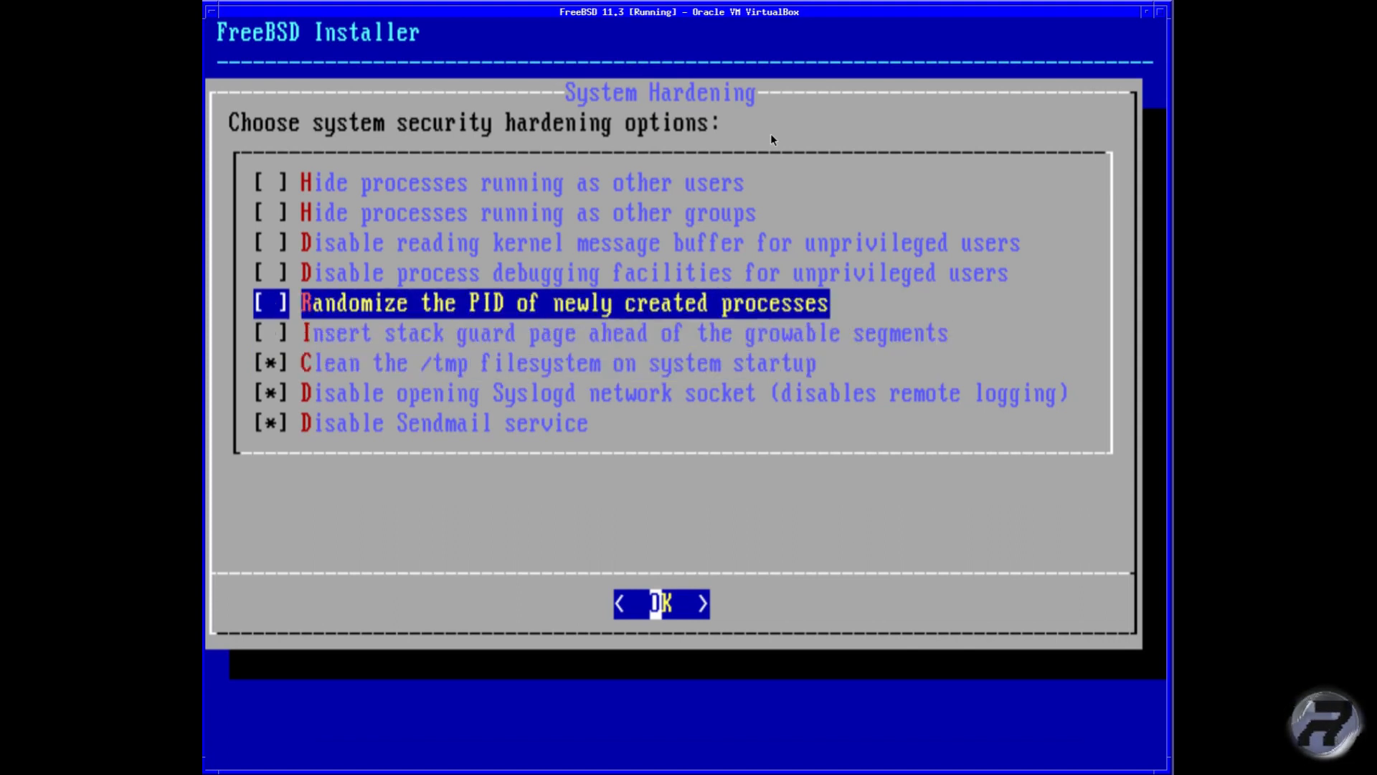
key("Up")
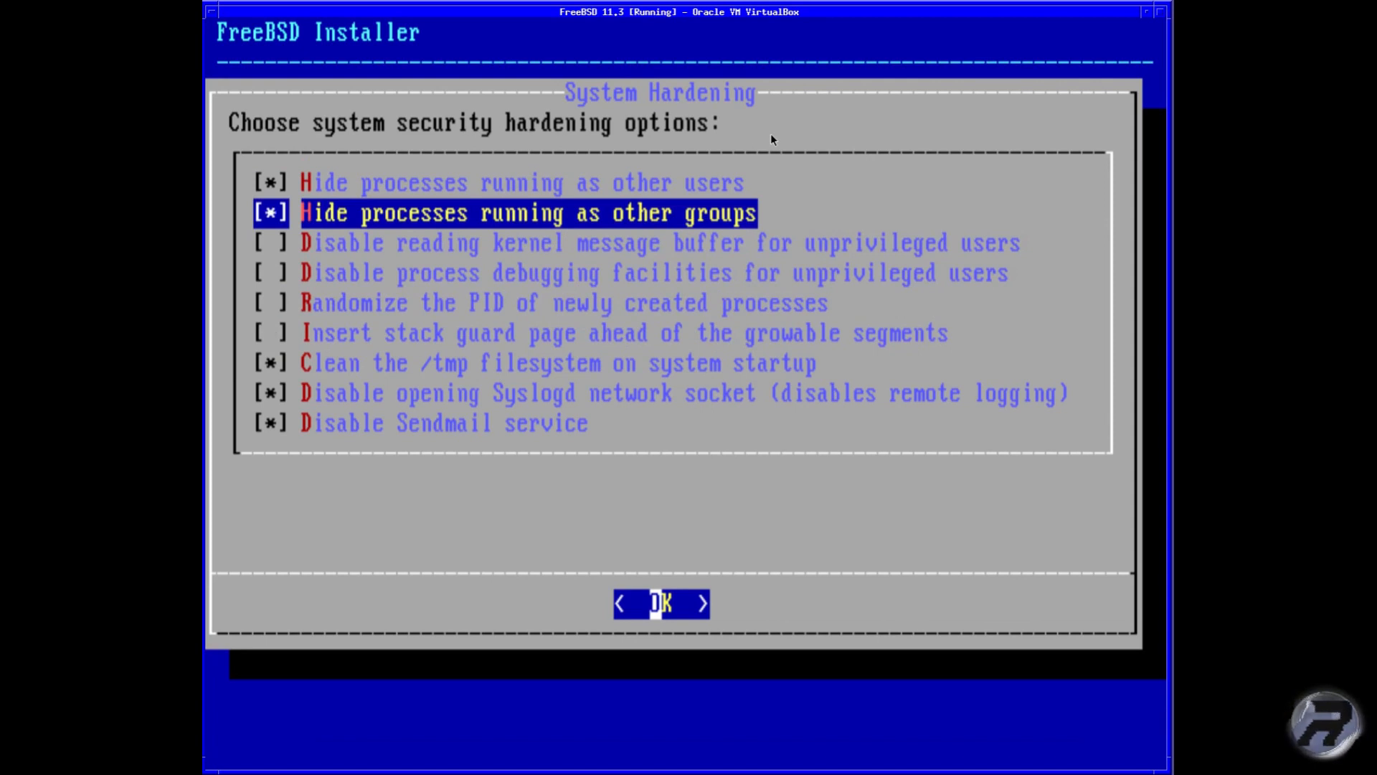
key("Down")
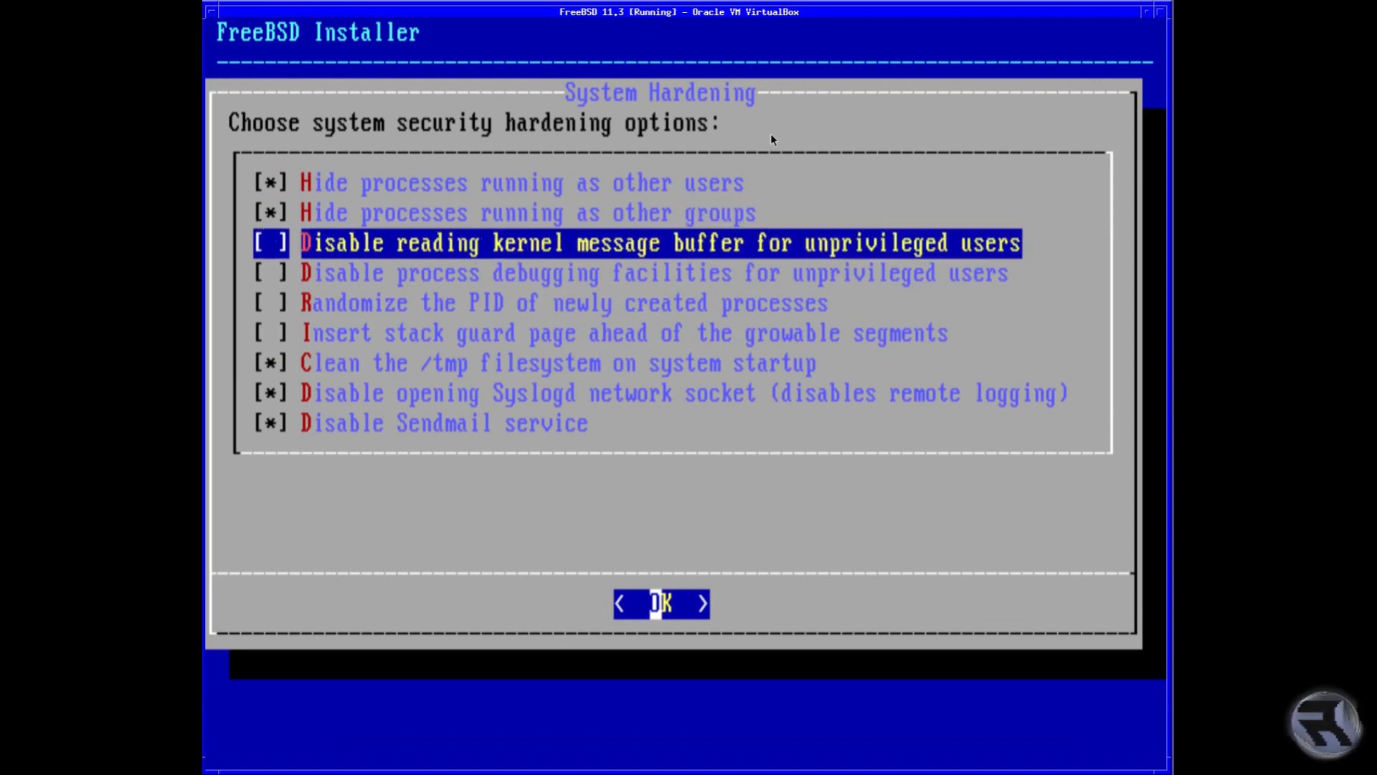